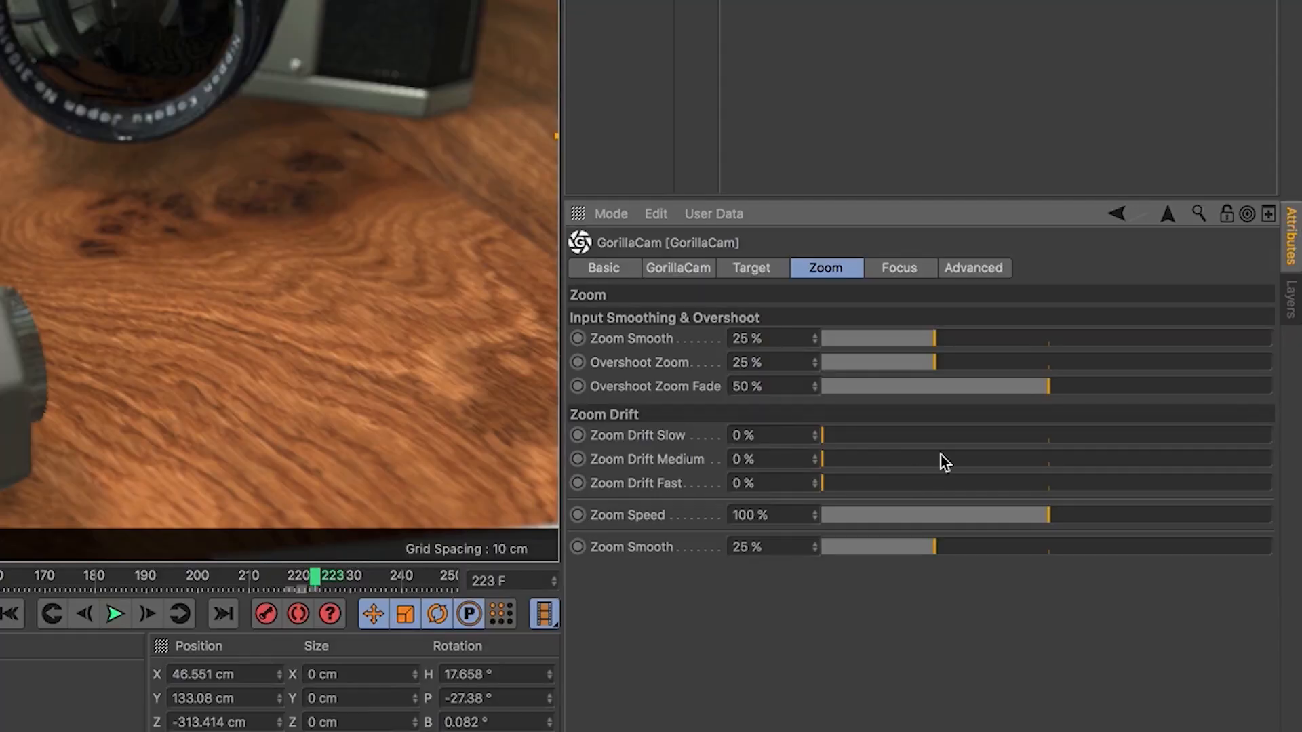
Step: Go to the Gorilla U training home page and scroll down to its course category buttons
drag(823, 458, 986, 458)
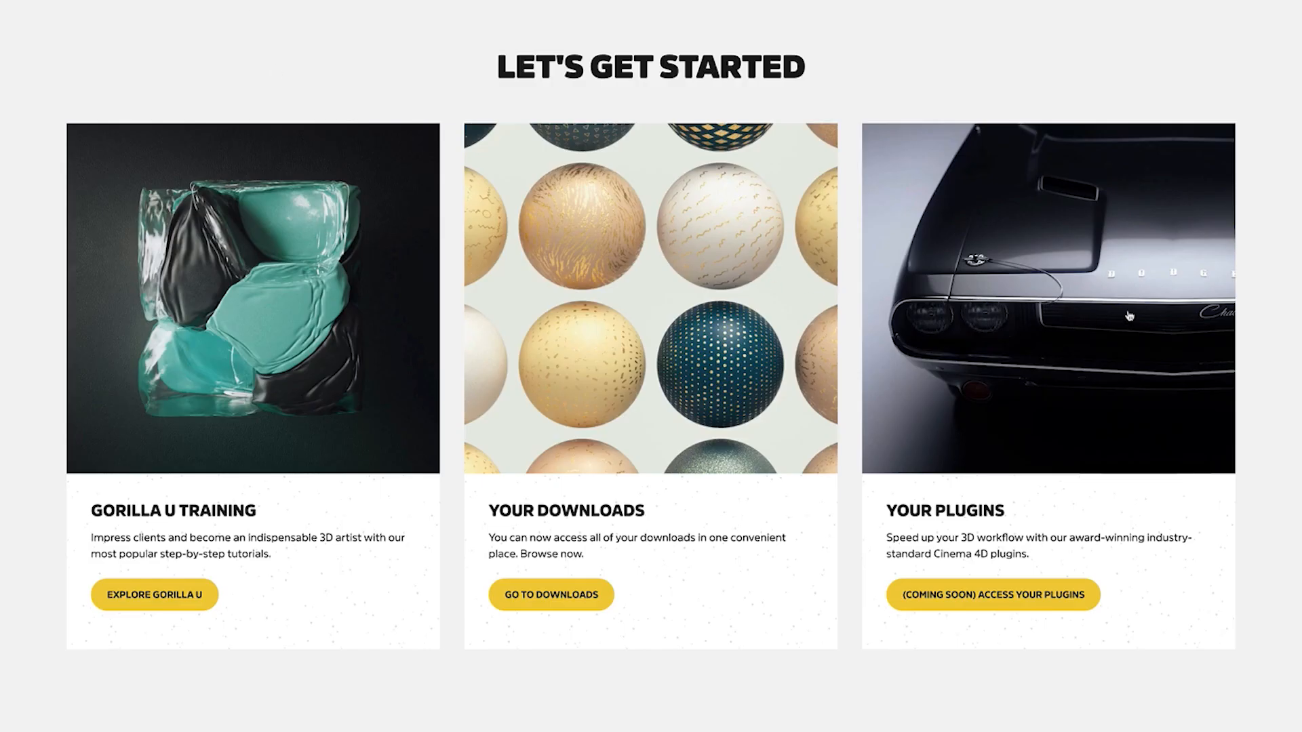
mouse_move(1034, 453)
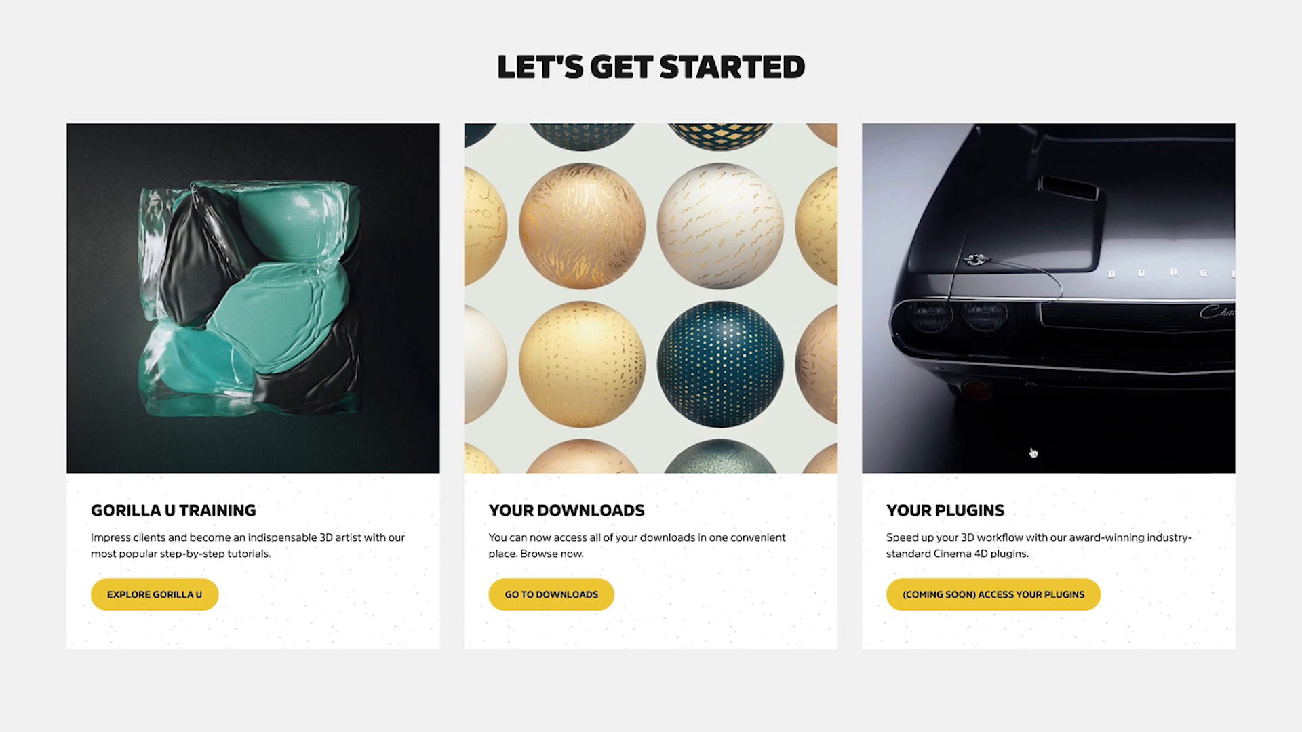
mouse_move(1202, 297)
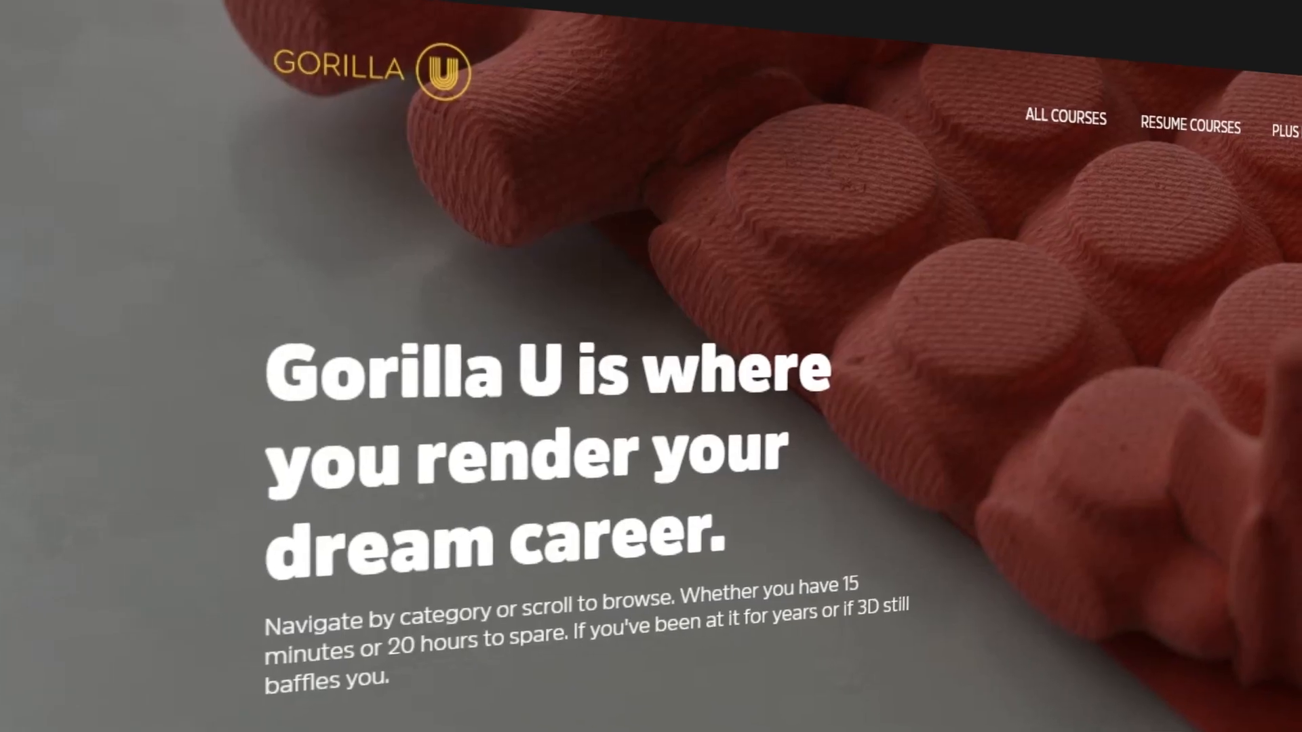
scroll(down, 3)
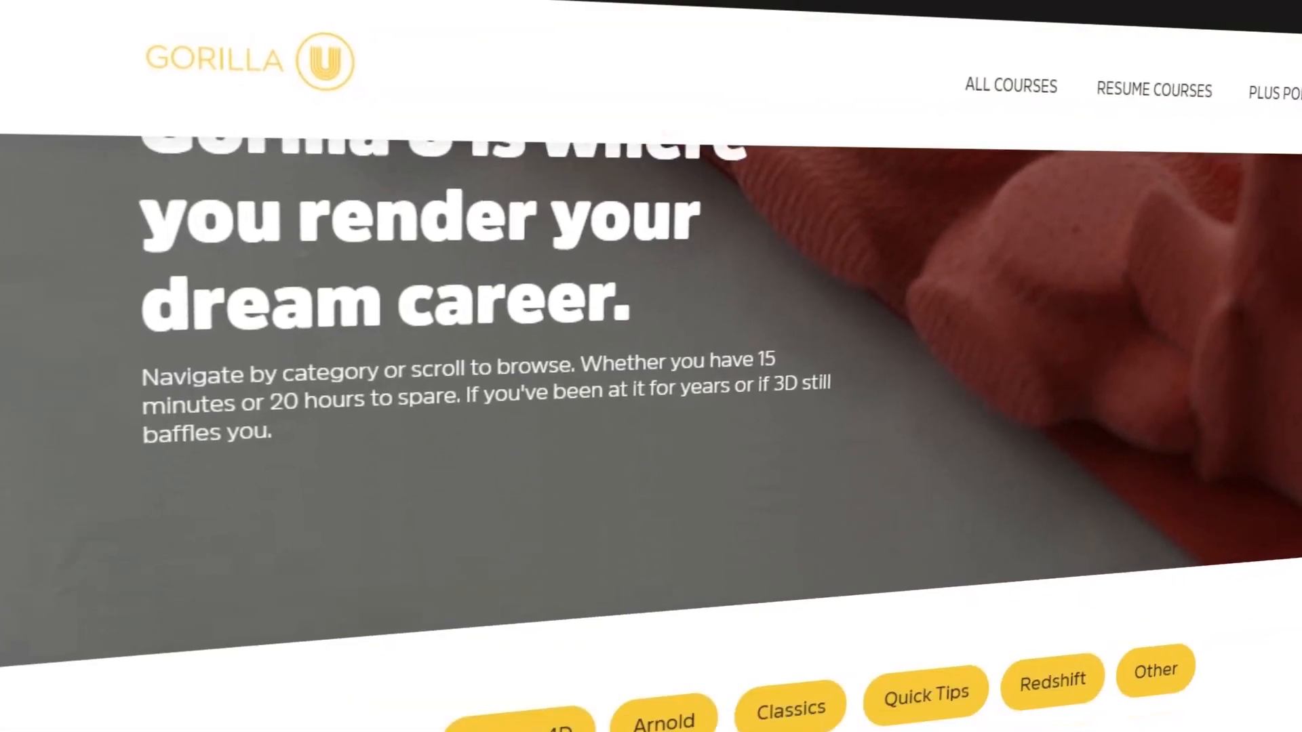
scroll(down, 3)
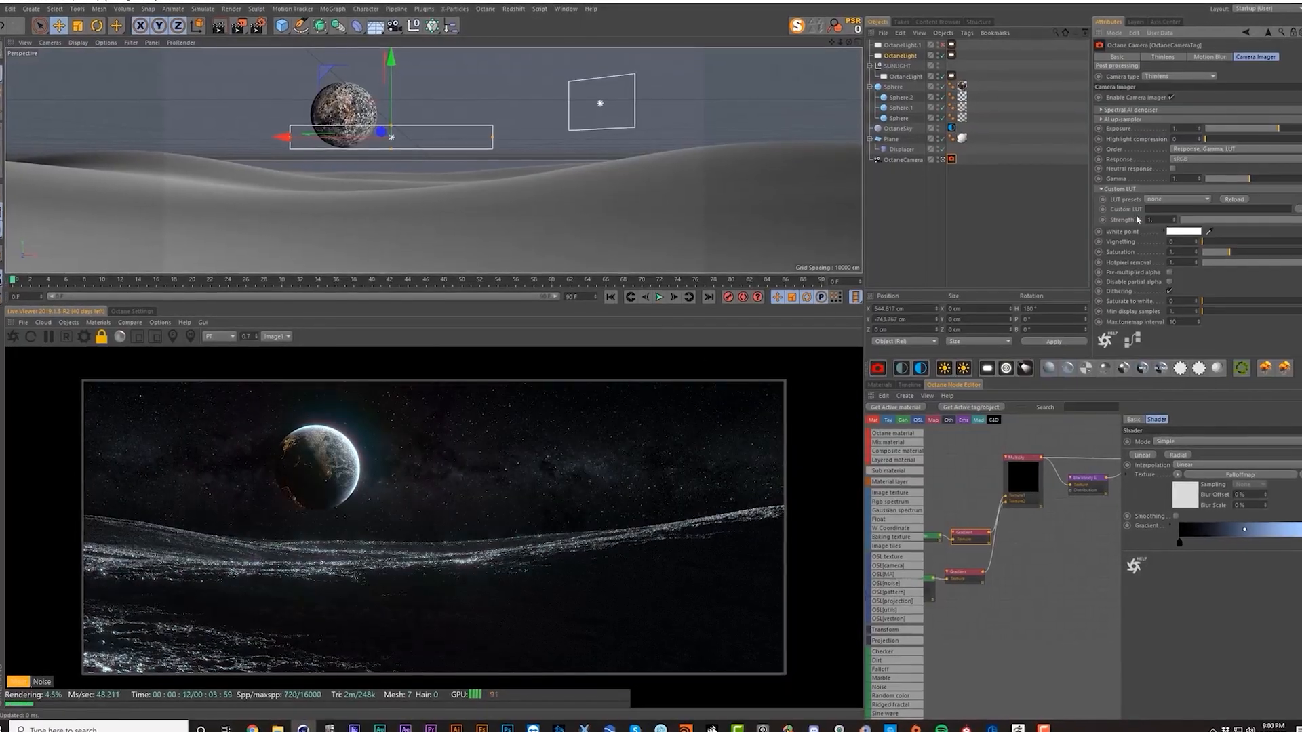
Step: Start the Octane Live Viewer render of the planet-over-dunes space scene
click(1202, 76)
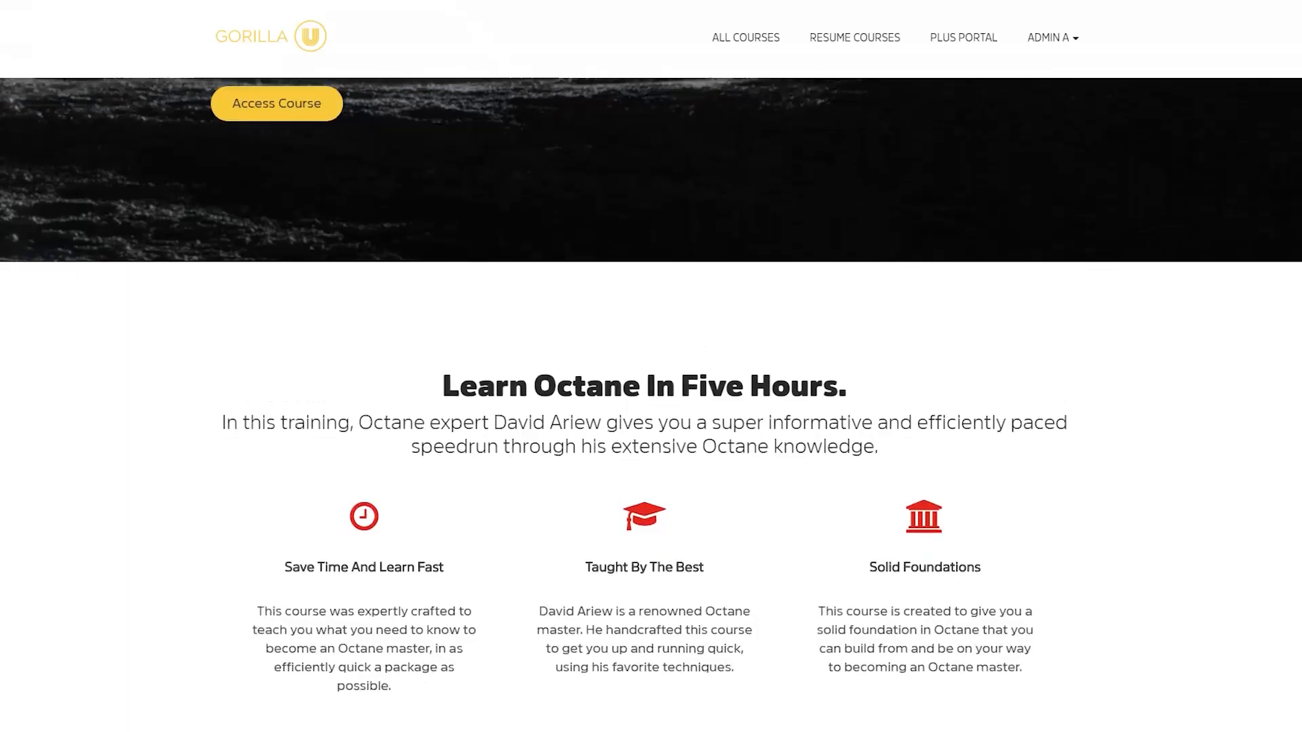
Step: Scroll down the Learn Octane In Five Hours course page toward the Render In Octane Today lesson
scroll(down, 3)
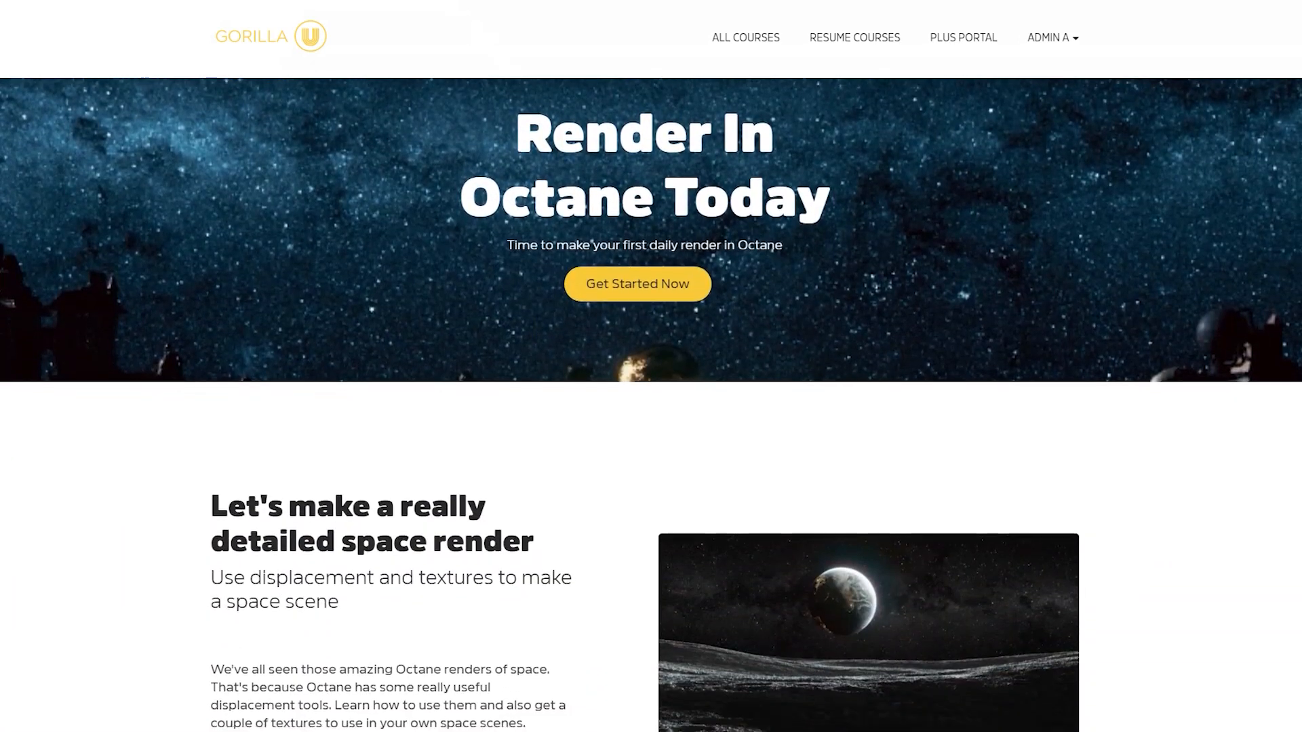
scroll(down, 3)
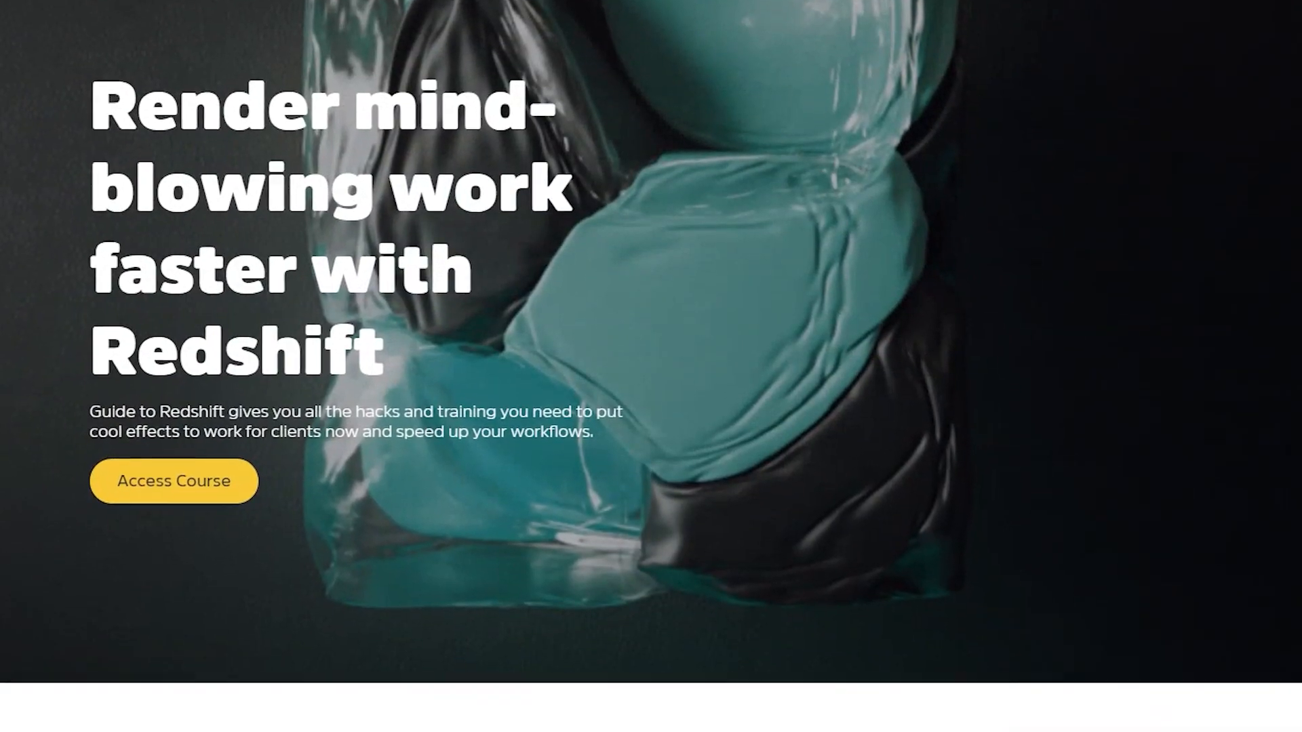
Step: Scroll past the Redshift course hero toward the $49 monthly / $399 annual pricing plans
scroll(down, 3)
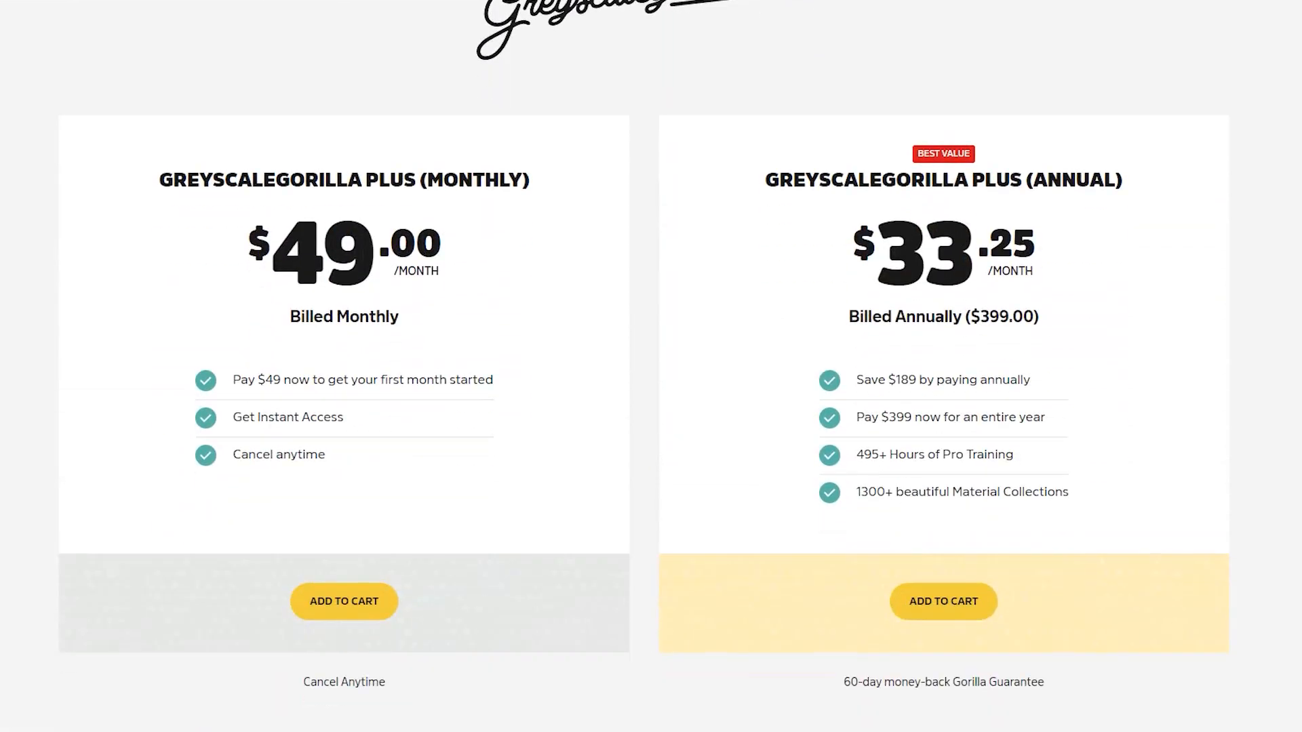